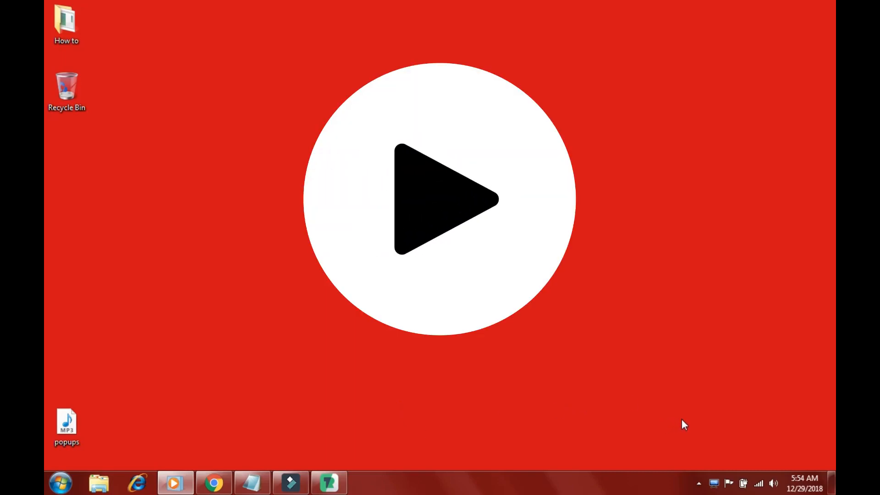
Step: Open Chrome's three-dot main menu from the new tab page
{"action": "left_click", "coordinate": [441, 200]}
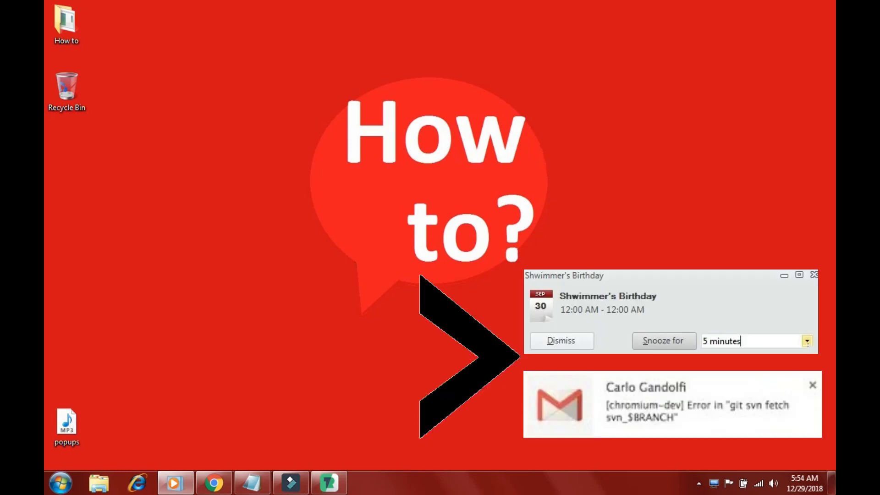
{"action": "left_click", "coordinate": [213, 482]}
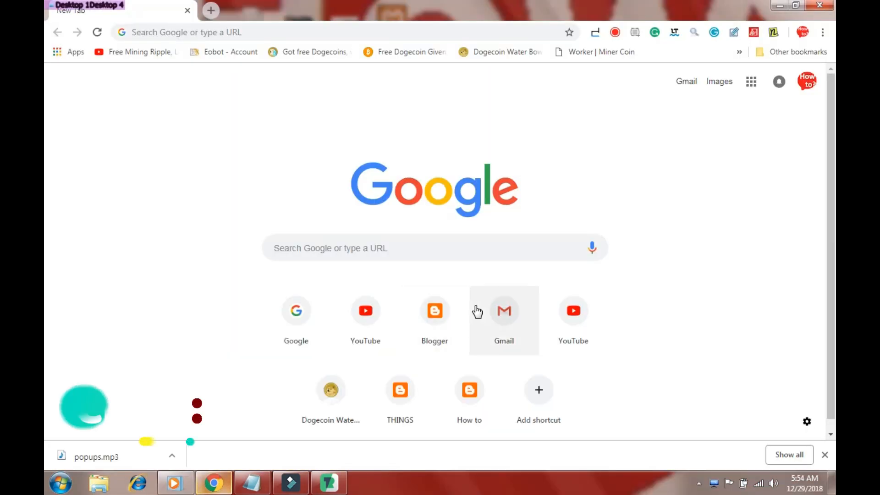
{"action": "mouse_move", "coordinate": [822, 33]}
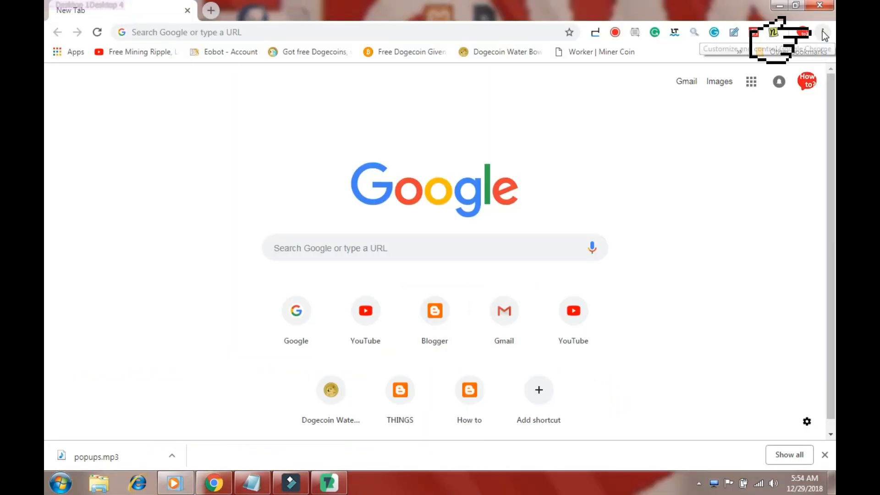
{"action": "left_click", "coordinate": [822, 32]}
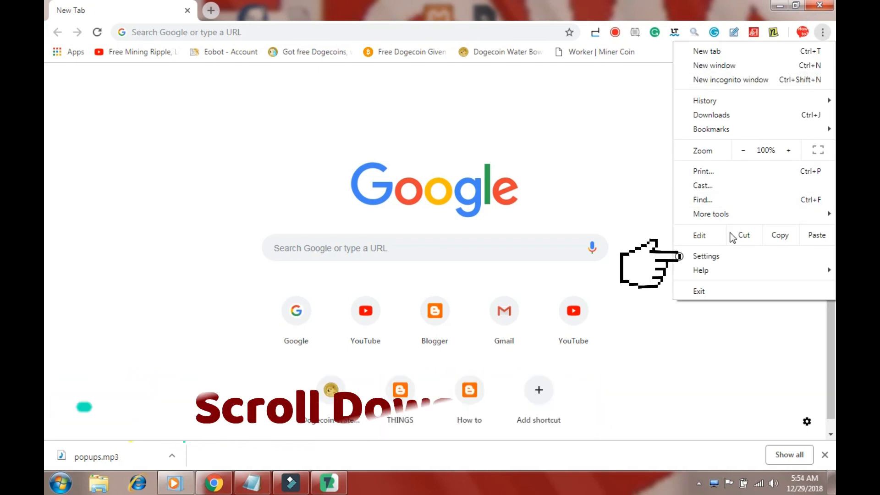
Step: Go to Settings and open Content settings under the privacy section
{"action": "left_click", "coordinate": [706, 256]}
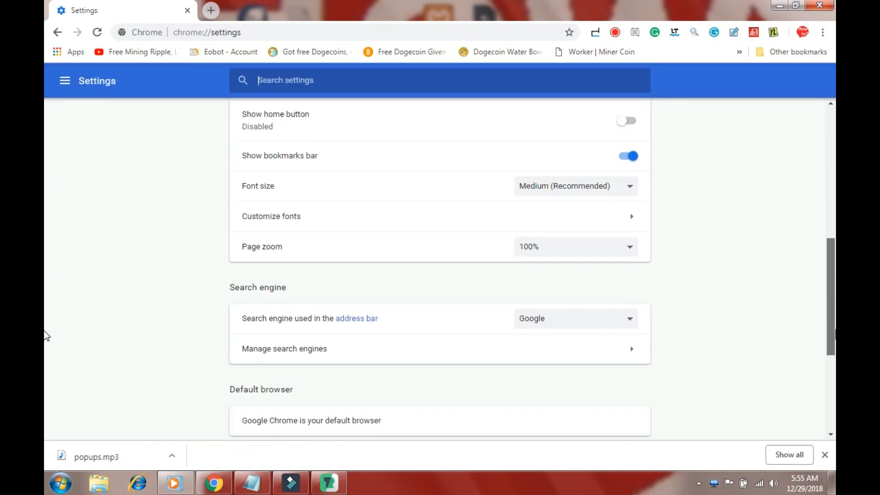
{"action": "scroll", "scroll_direction": "down", "scroll_amount": 3}
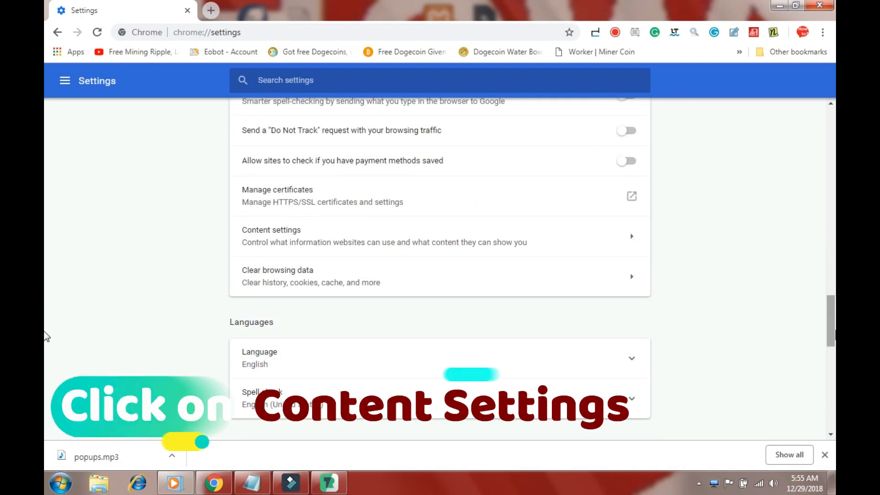
{"action": "left_click", "coordinate": [271, 236]}
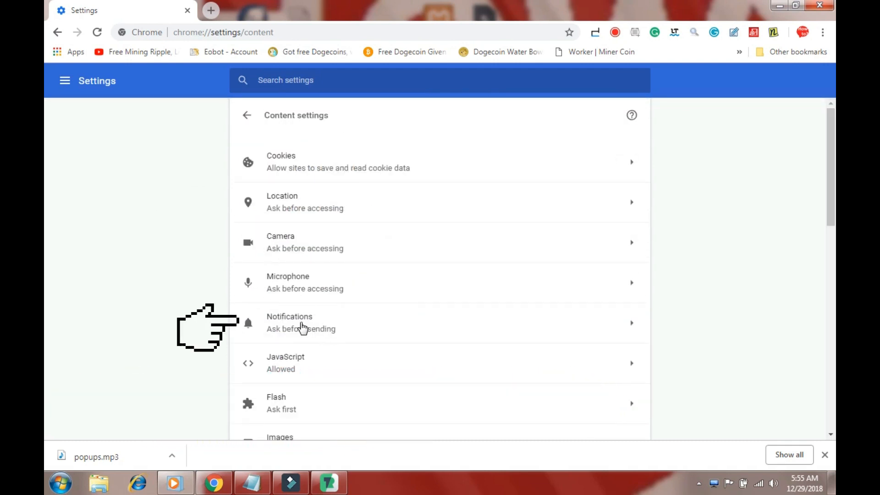
Step: Open the Notifications permission page to view its Block and Allow lists
{"action": "left_click", "coordinate": [301, 322]}
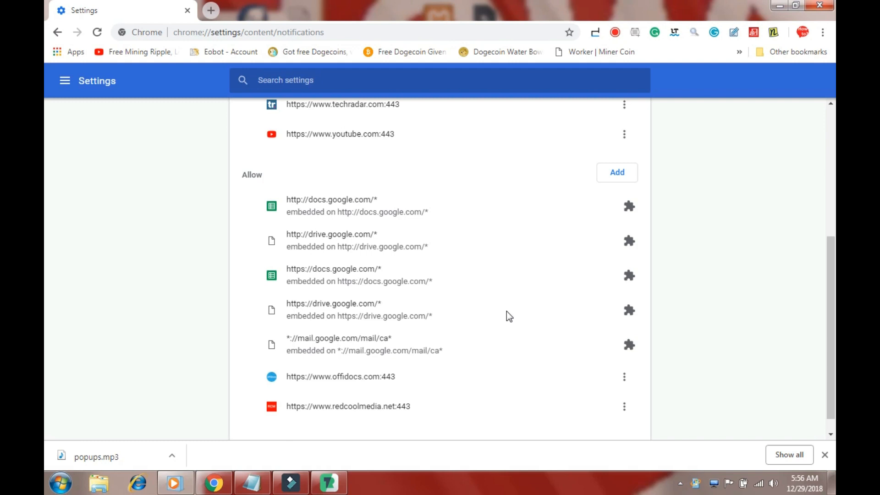
{"action": "left_click", "coordinate": [624, 377]}
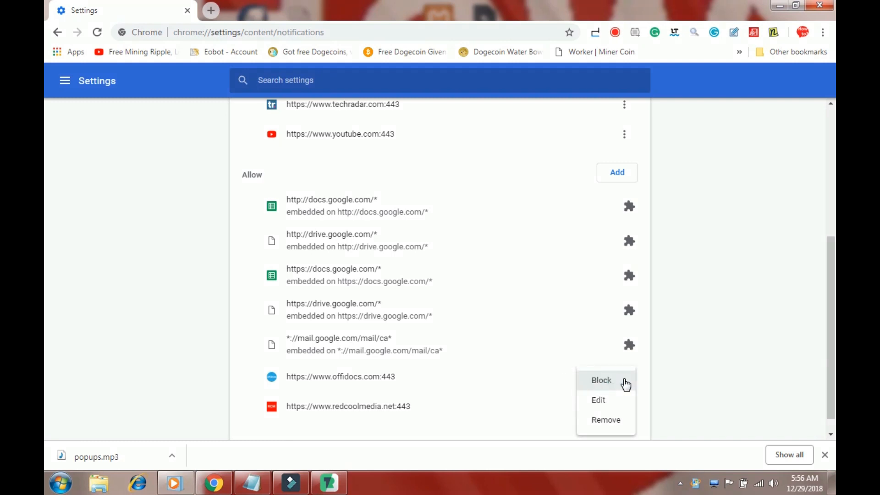
{"action": "mouse_move", "coordinate": [625, 384]}
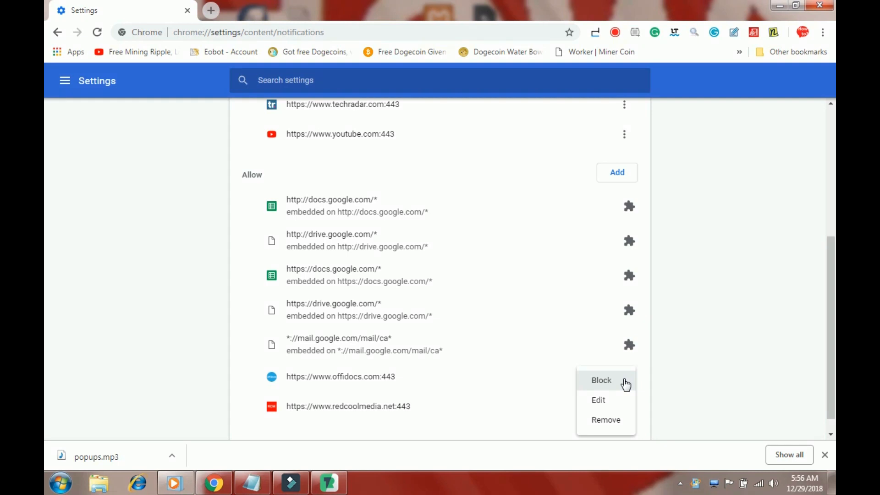
{"action": "mouse_move", "coordinate": [610, 423]}
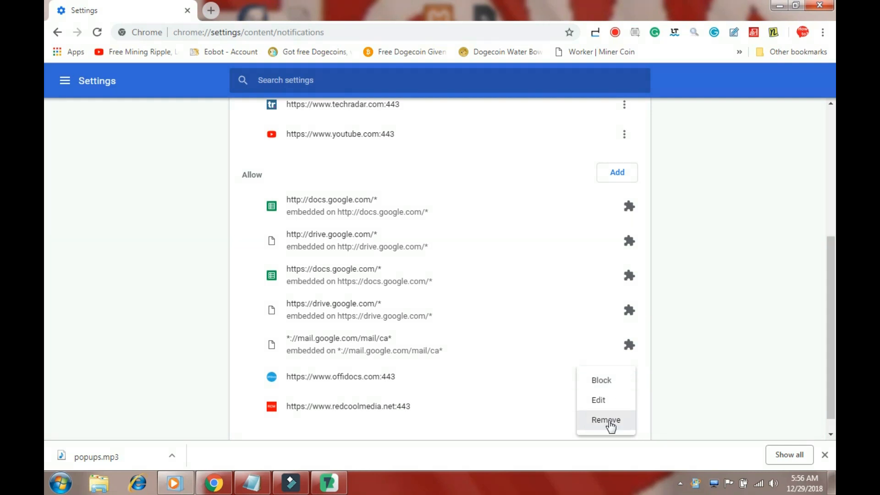
{"action": "left_click", "coordinate": [605, 420]}
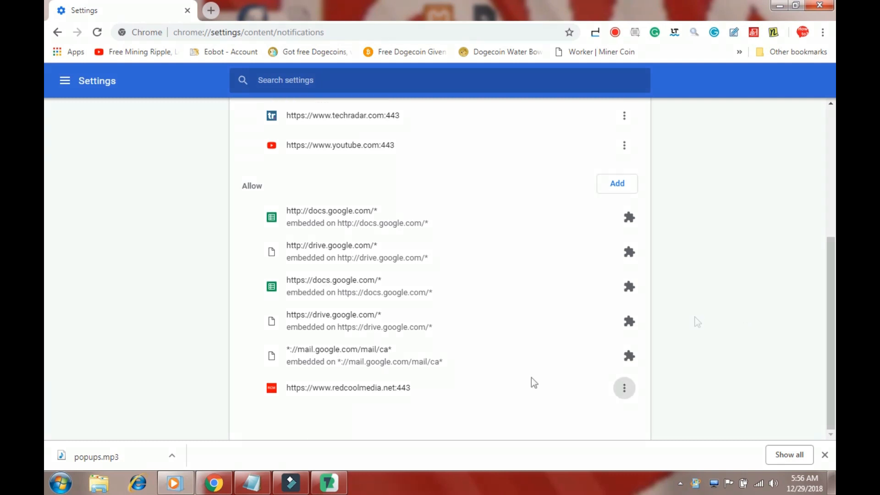
{"action": "mouse_move", "coordinate": [288, 468]}
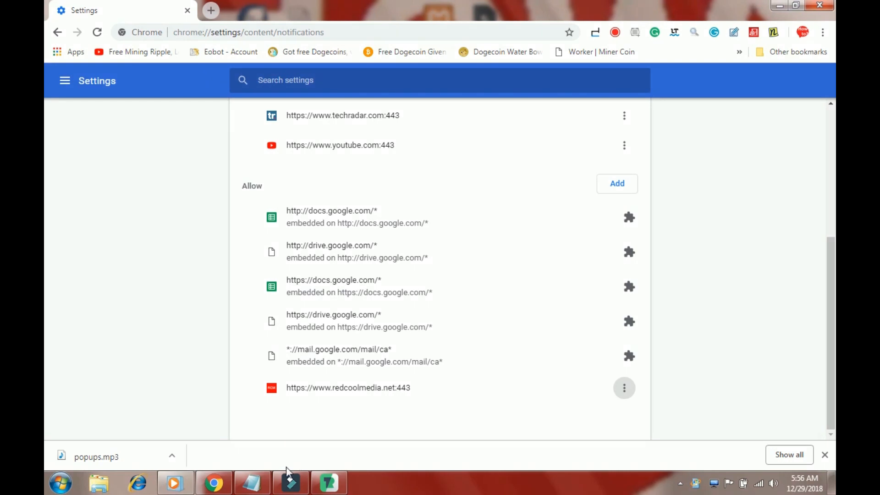
{"action": "mouse_move", "coordinate": [353, 432]}
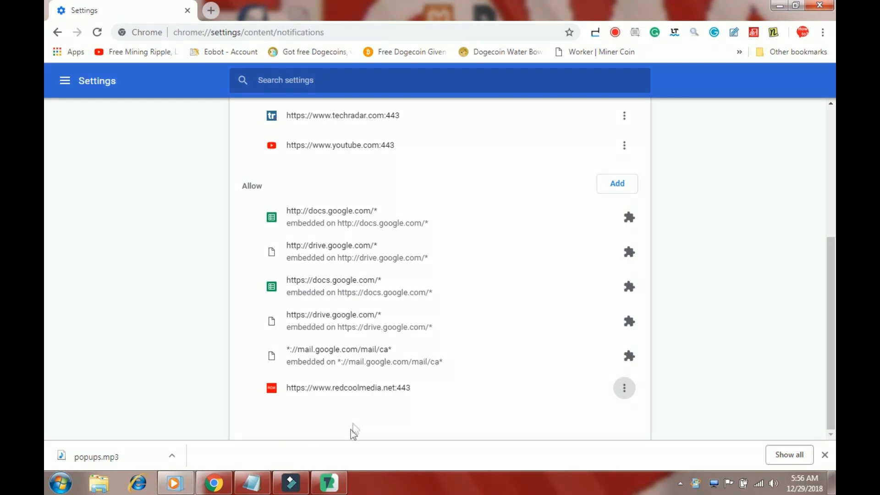